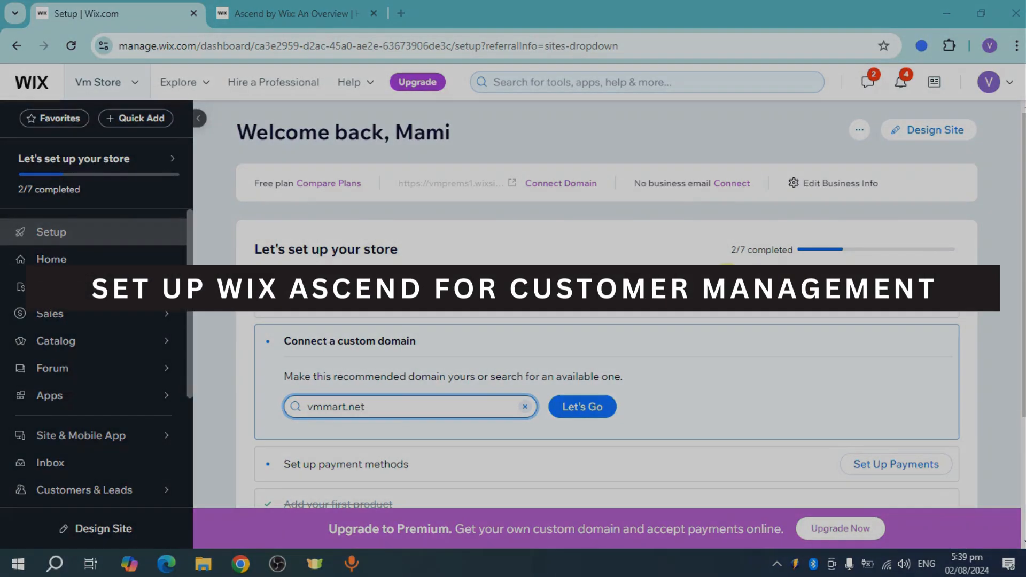
Step: Open the App Market from the dashboard sidebar's Apps menu
left_click(50, 396)
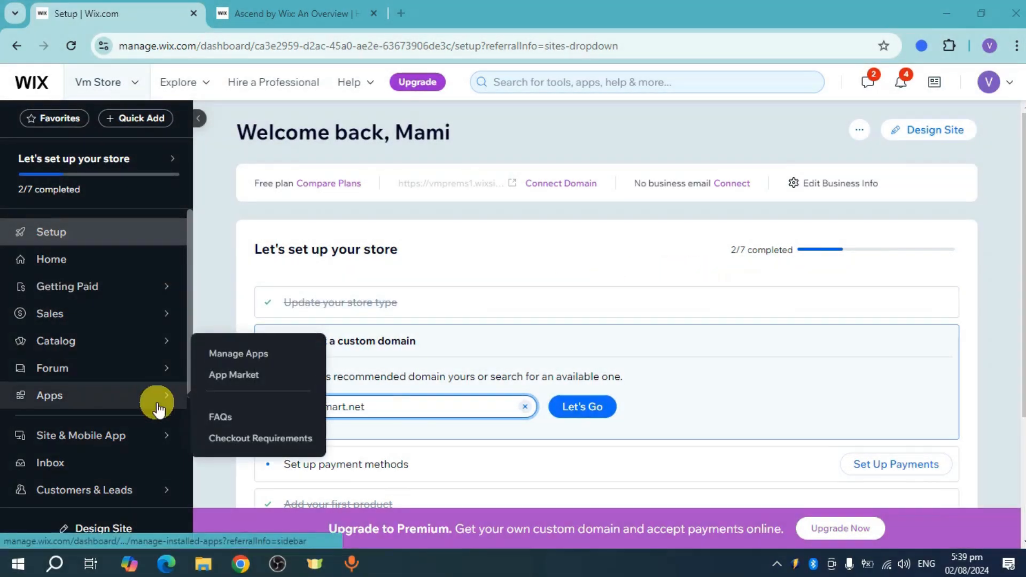
left_click(233, 374)
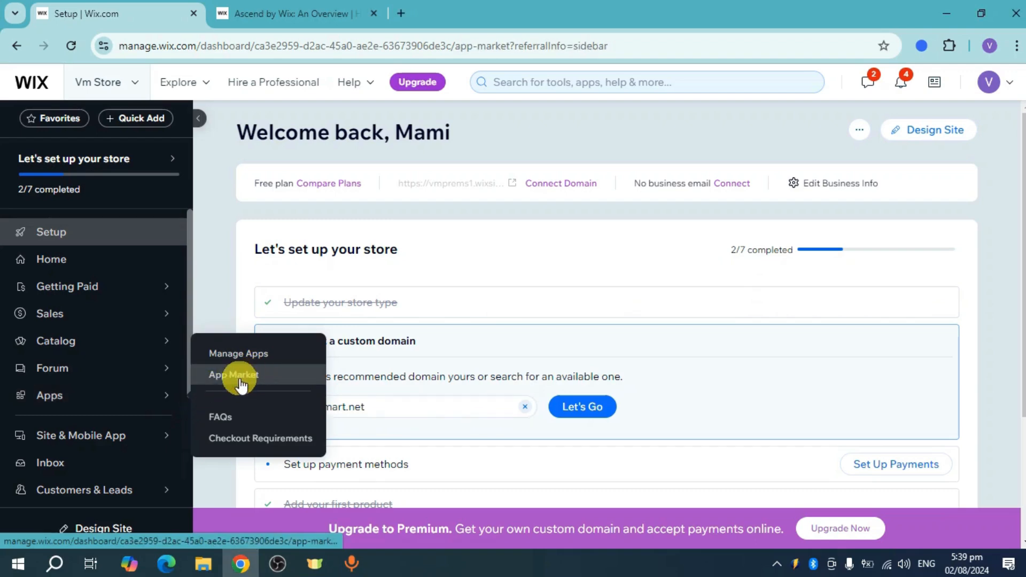
Step: Open the Wix Business Solutions app collection in the App Market
left_click(232, 374)
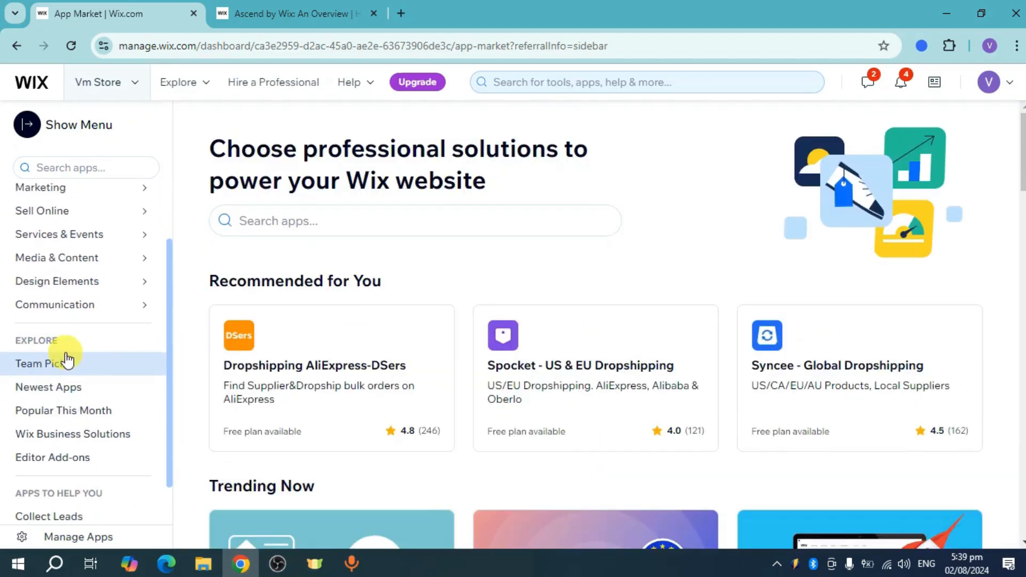
mouse_move(85, 437)
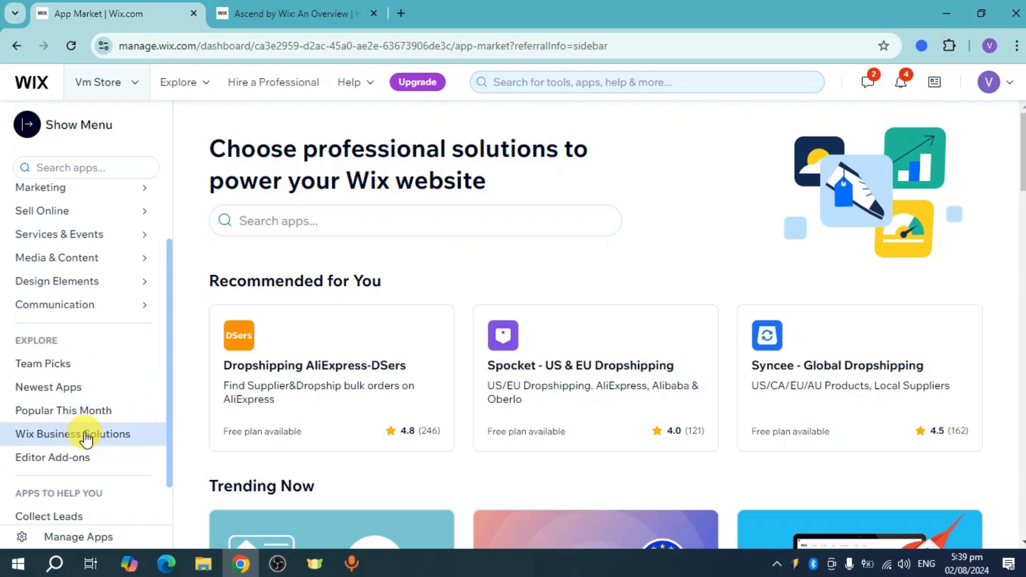
left_click(73, 434)
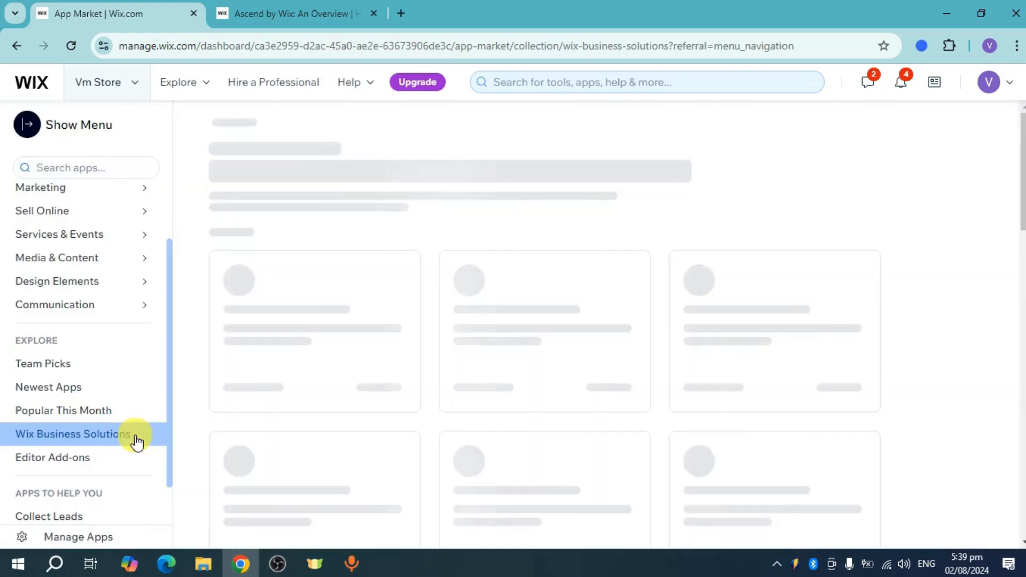
Step: Switch to the 'Ascend by Wix: An Overview' article and scroll to its included tools
left_click(295, 13)
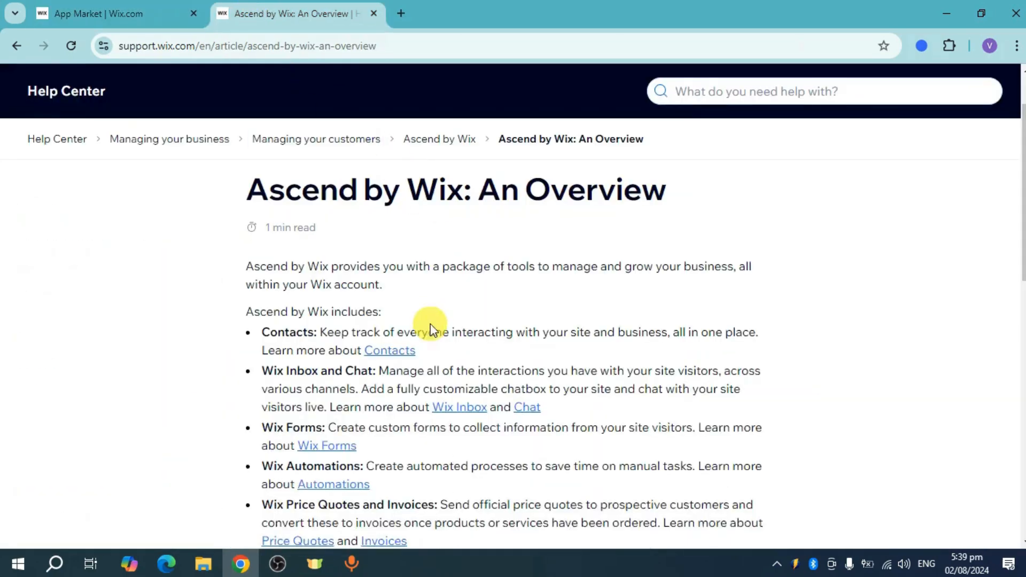
mouse_move(316, 314)
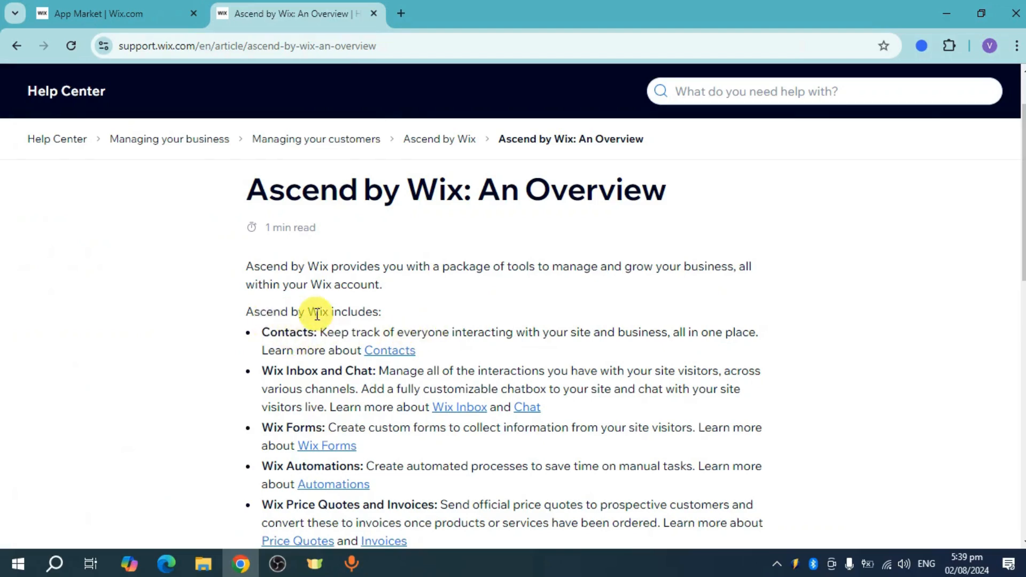
mouse_move(290, 368)
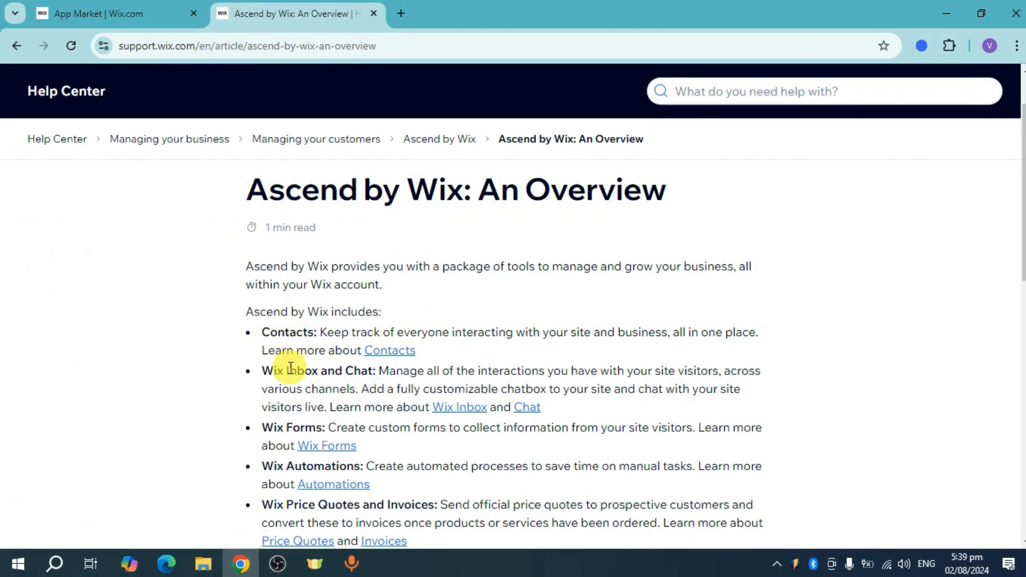
scroll("down", 3)
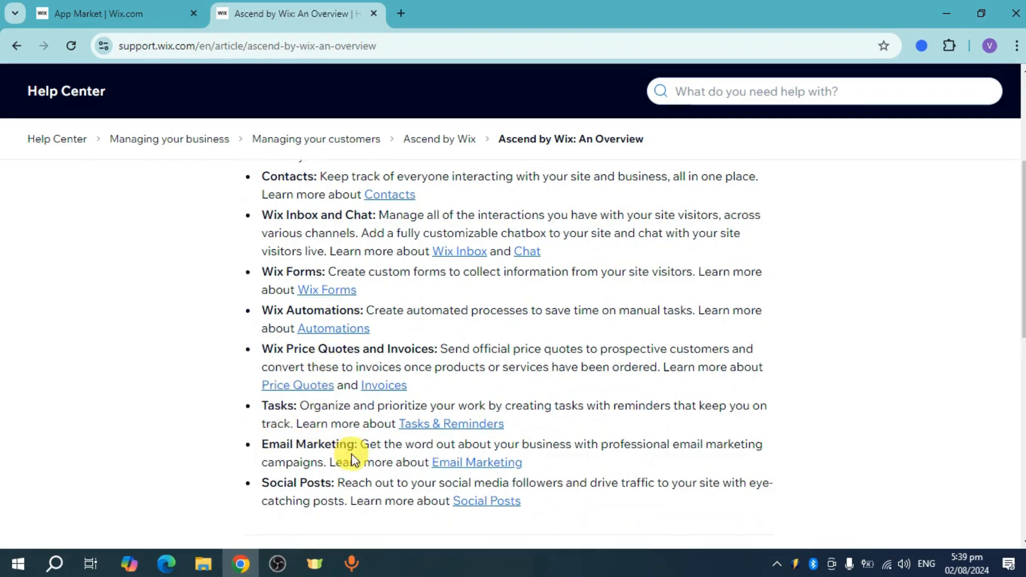
Step: Browse the Business Solutions apps, then return to the Ascend overview's tools list
left_click(98, 13)
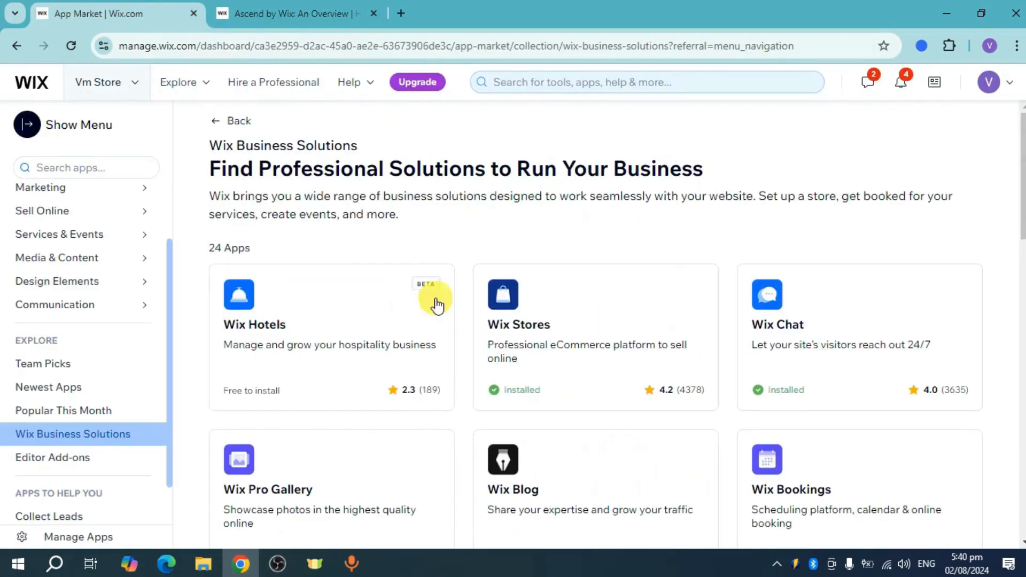
mouse_move(257, 226)
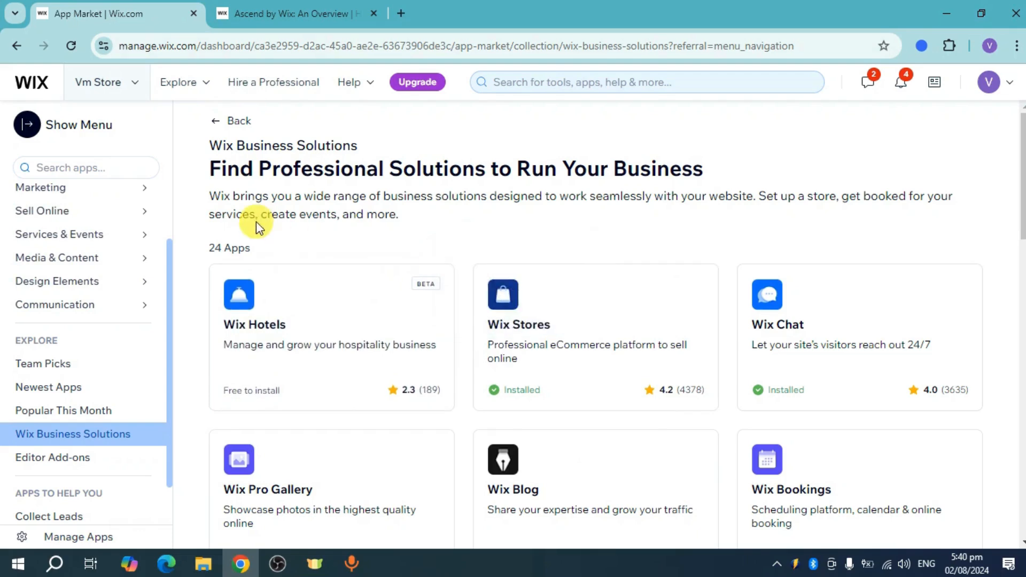
scroll("down", 3)
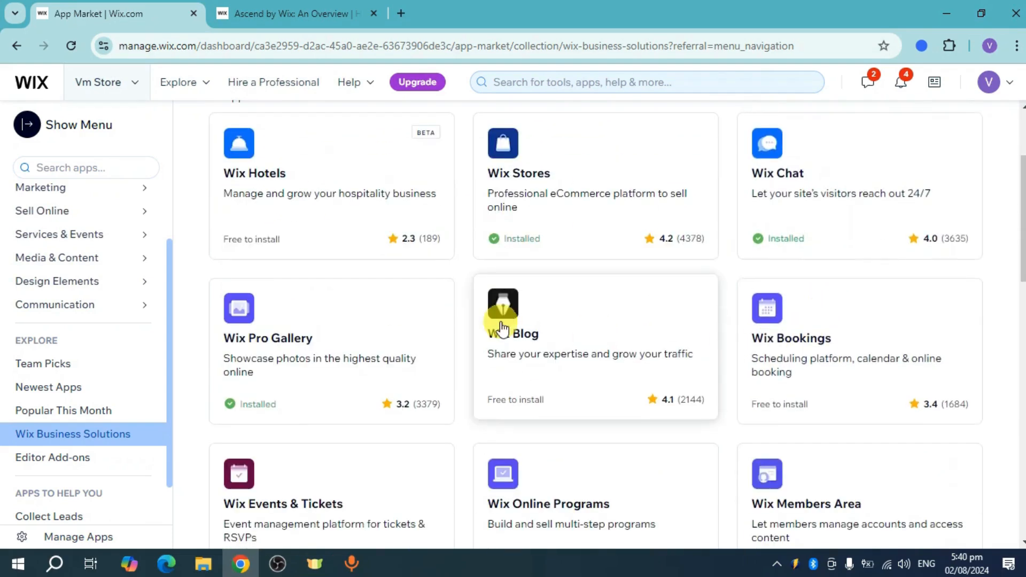
scroll("down", 3)
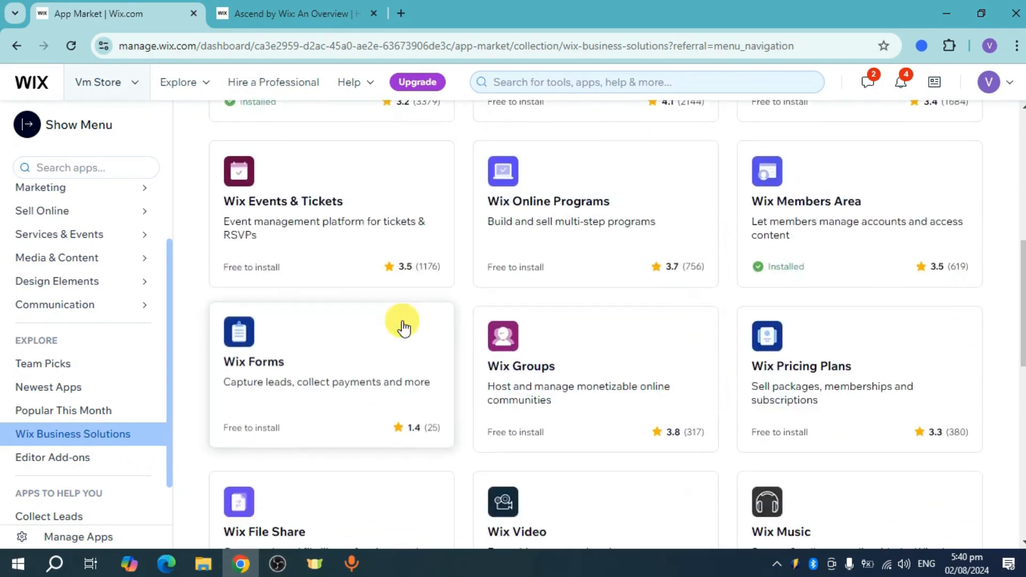
mouse_move(414, 389)
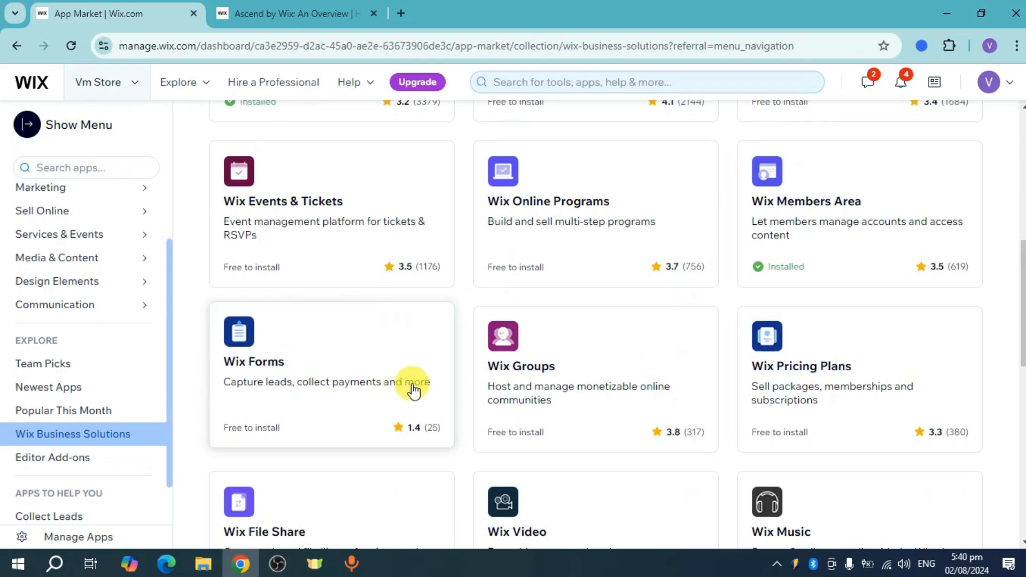
scroll("down", 3)
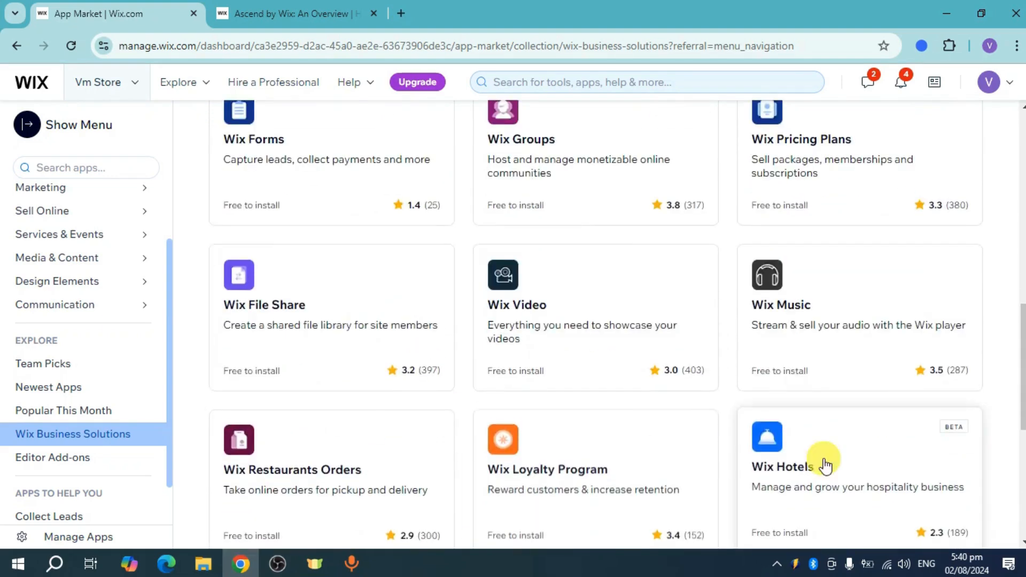
scroll("down", 3)
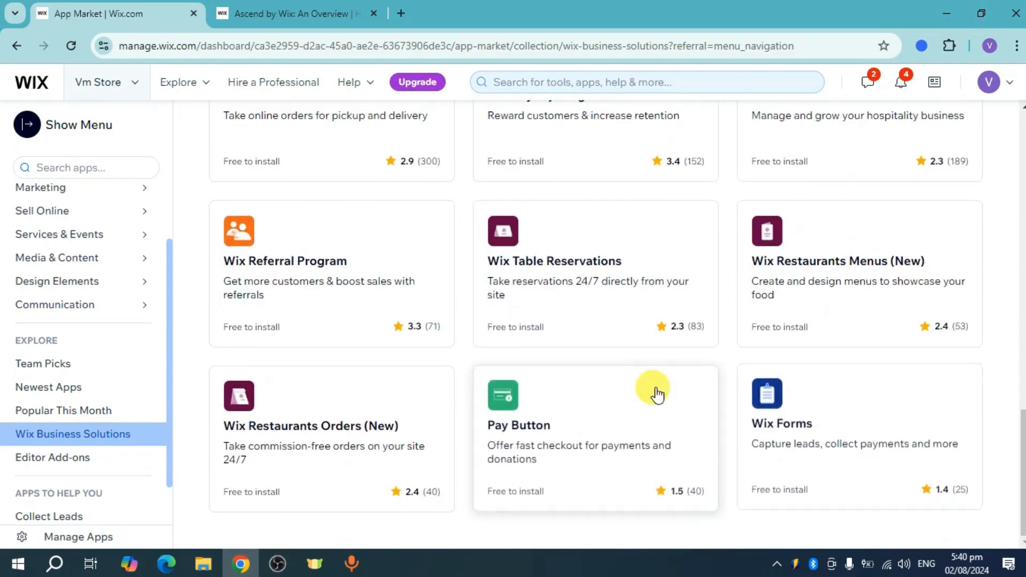
scroll("up", 3)
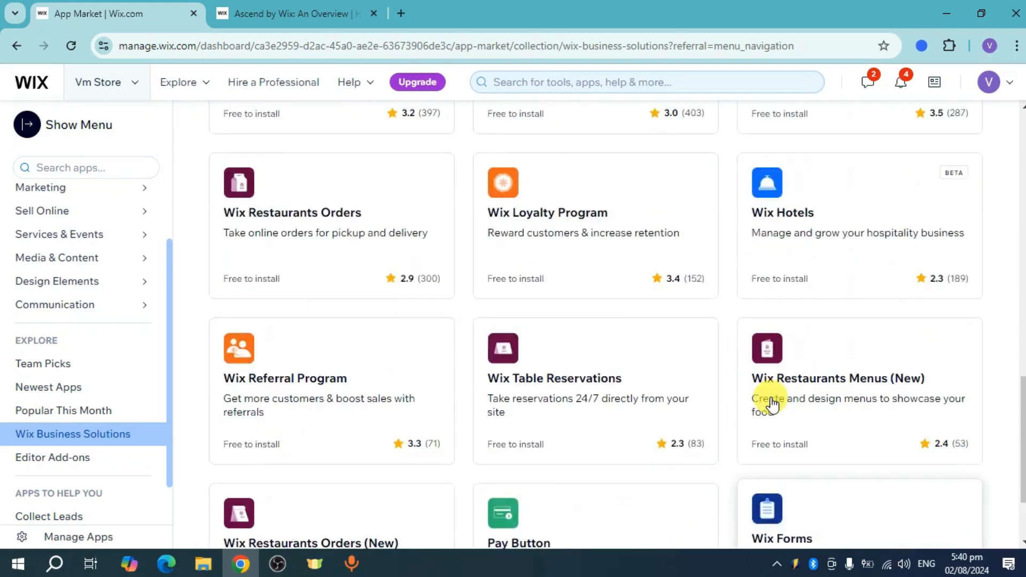
scroll("down", 3)
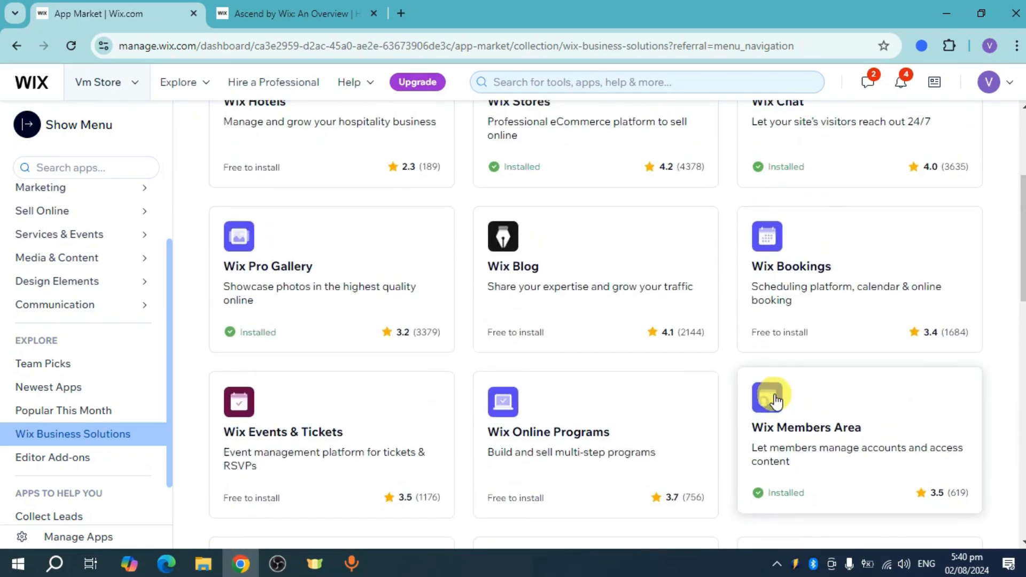
mouse_move(295, 12)
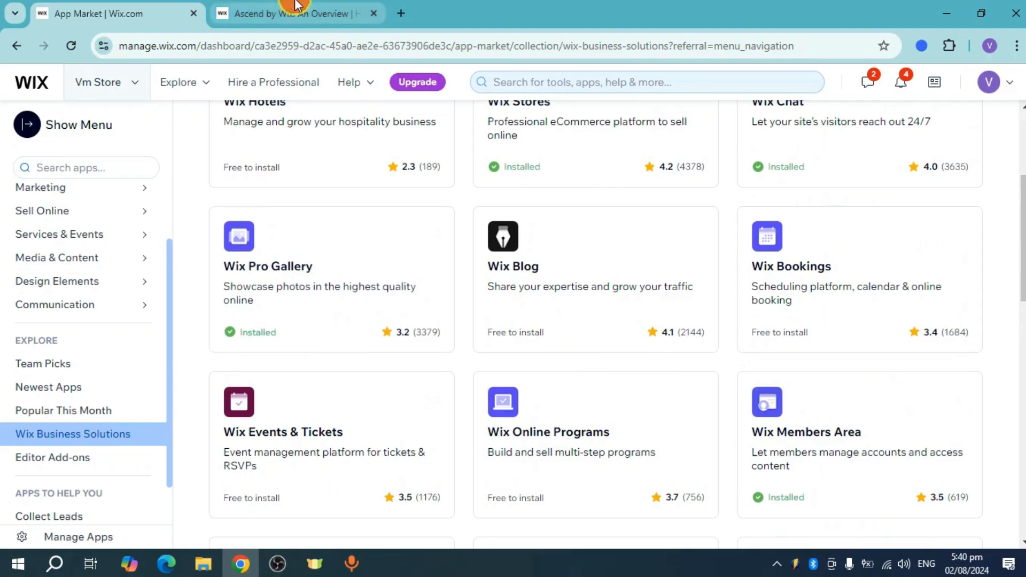
left_click(294, 12)
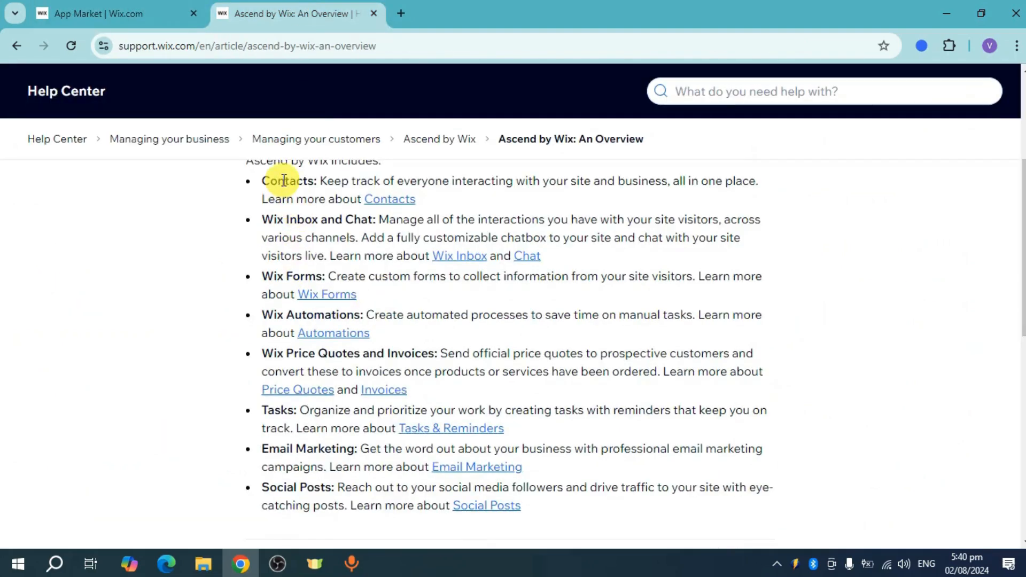
Step: Return to the Business Solutions collection and scroll down to the Wix Forms app
left_click(111, 13)
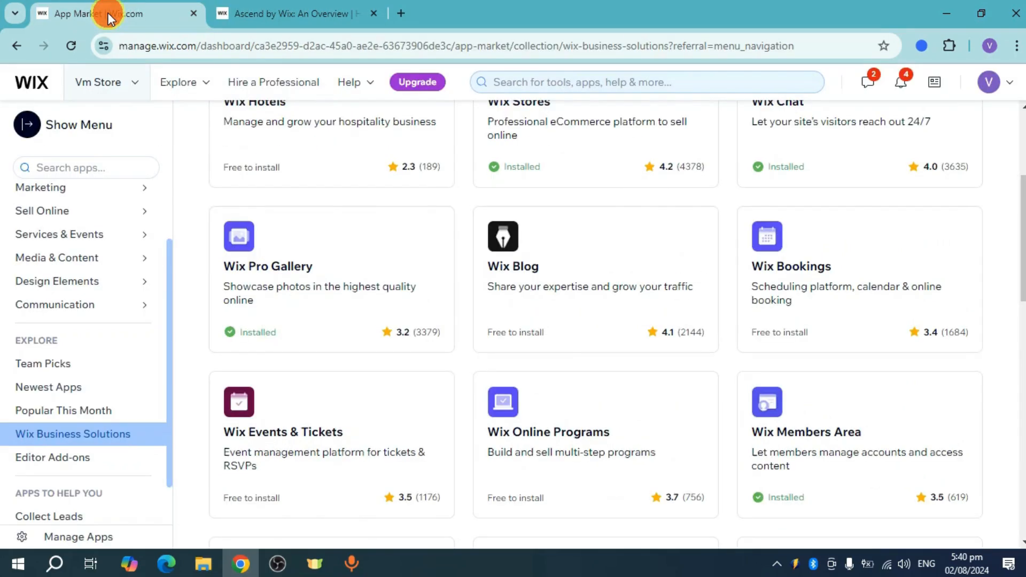
scroll("up", 3)
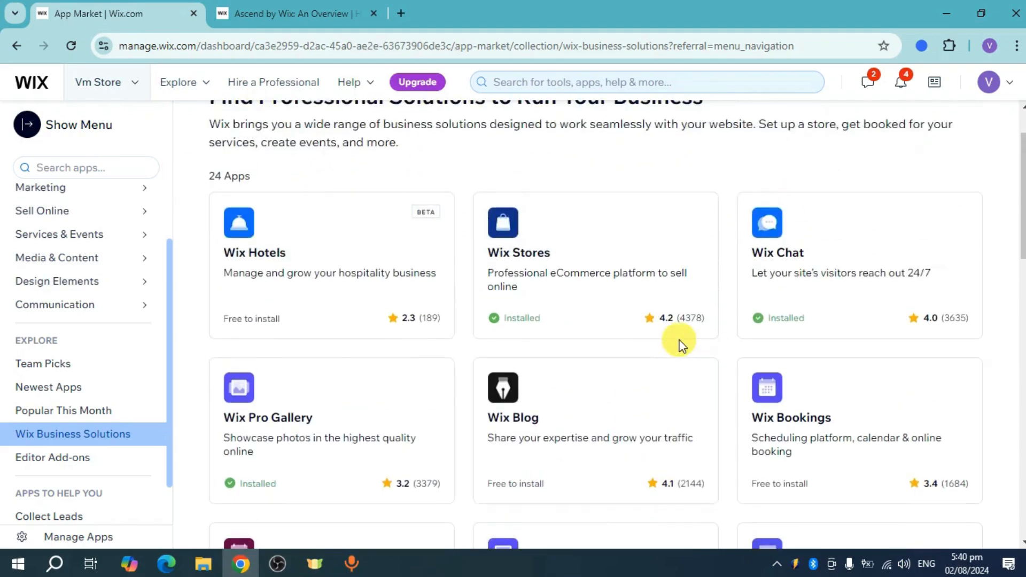
scroll("down", 3)
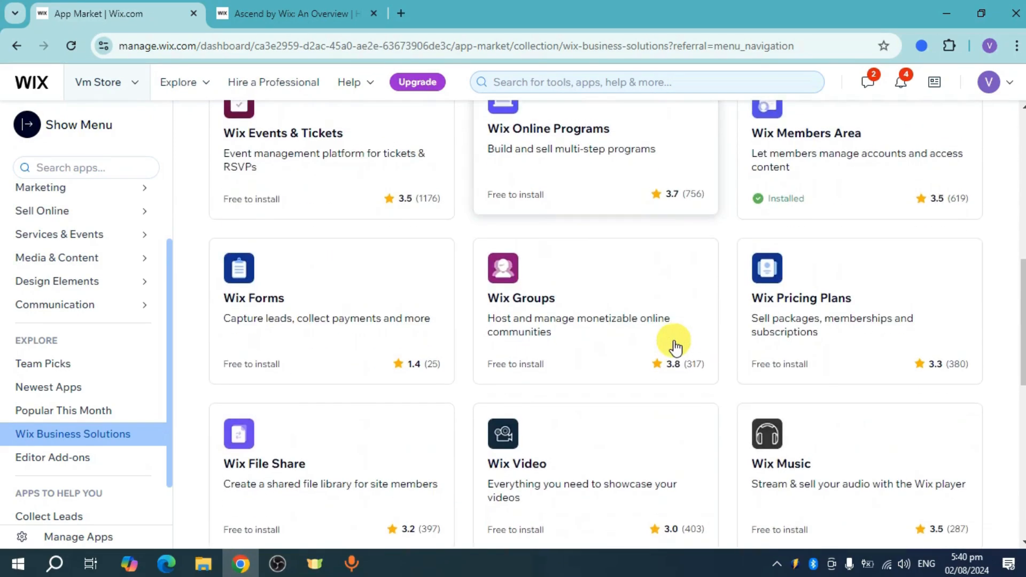
scroll("down", 3)
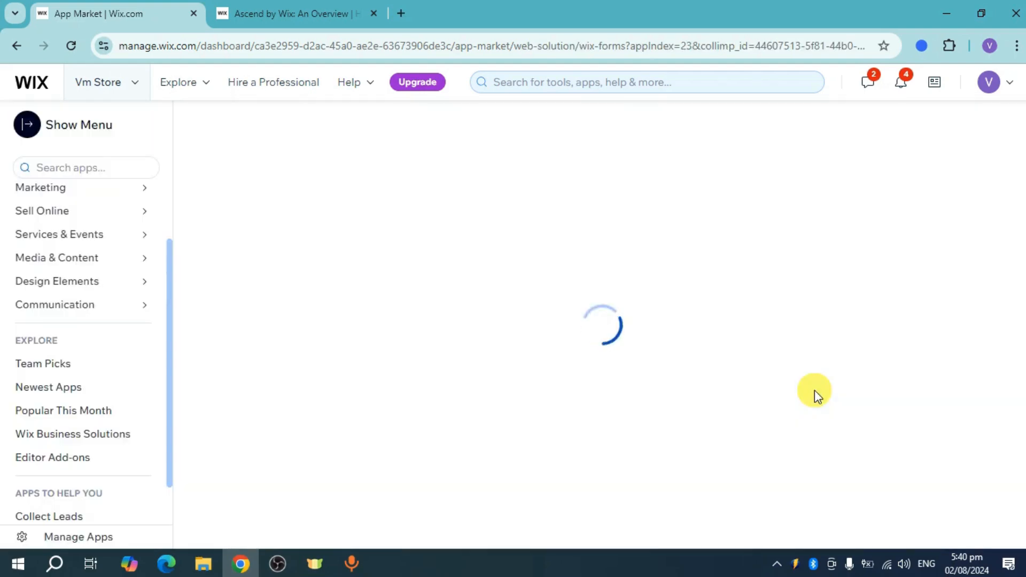
mouse_move(816, 387)
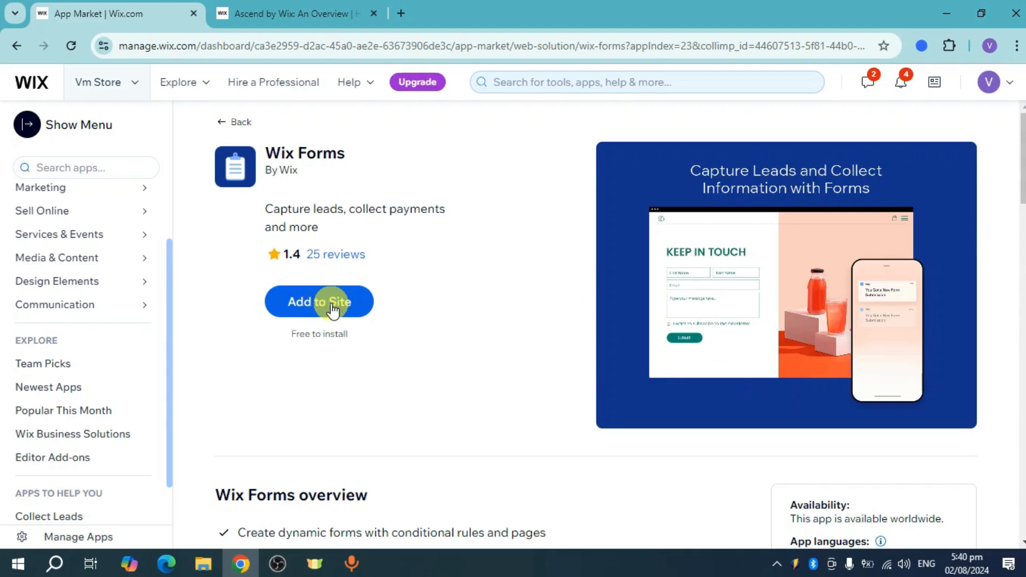
Step: Add Wix Forms to the site and continue past the installer popup
left_click(319, 302)
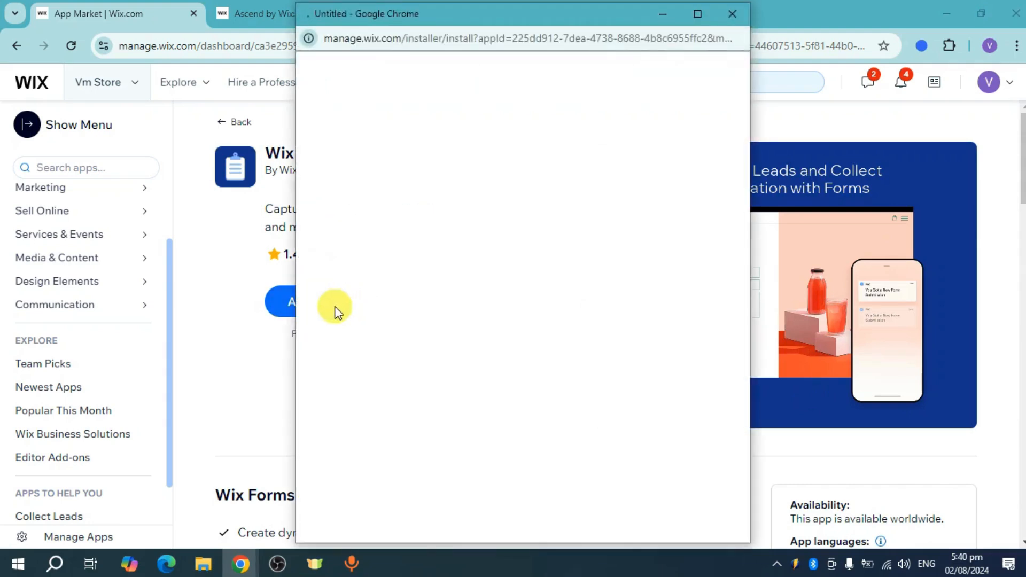
left_click(283, 301)
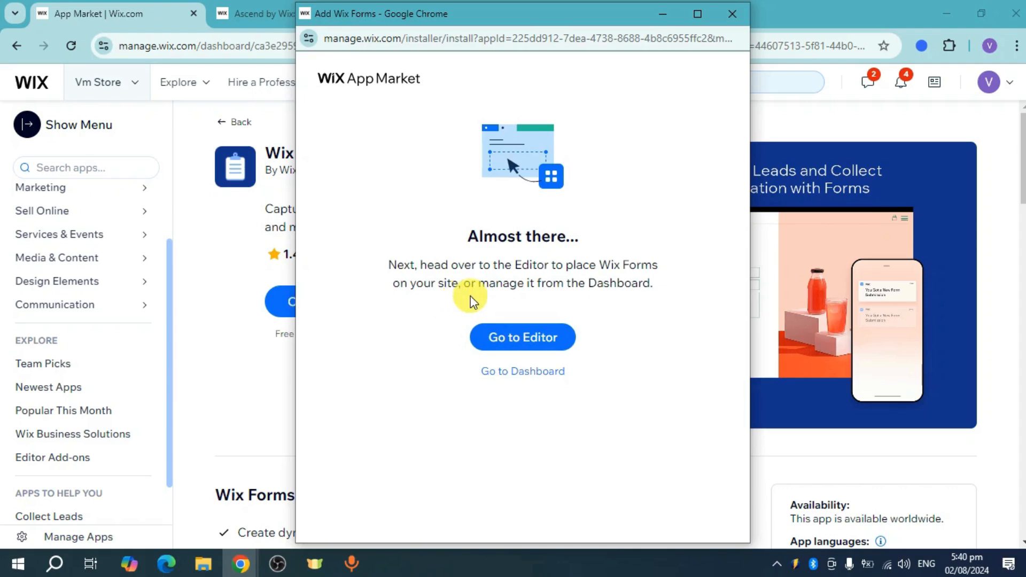
mouse_move(564, 278)
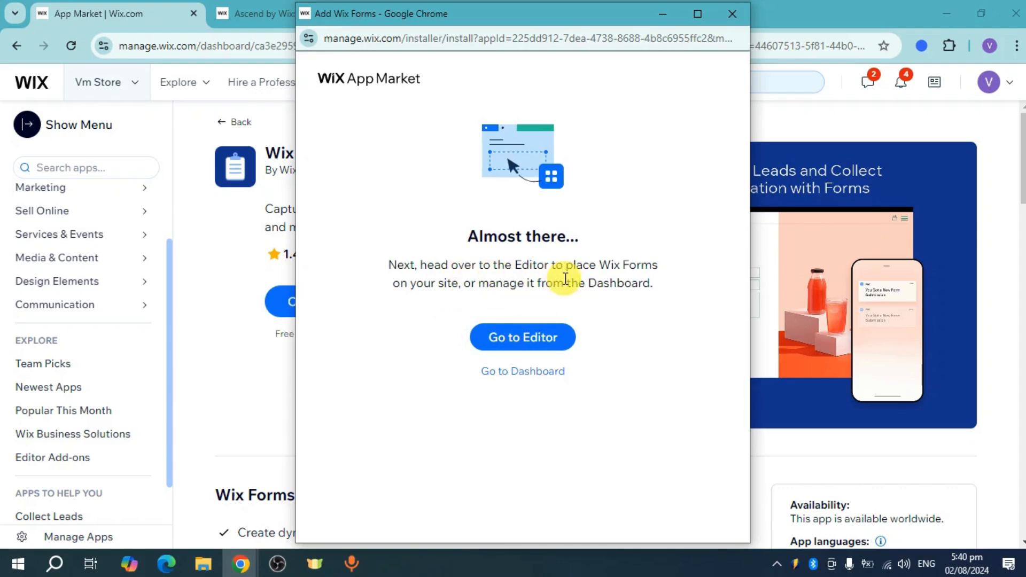
mouse_move(656, 283)
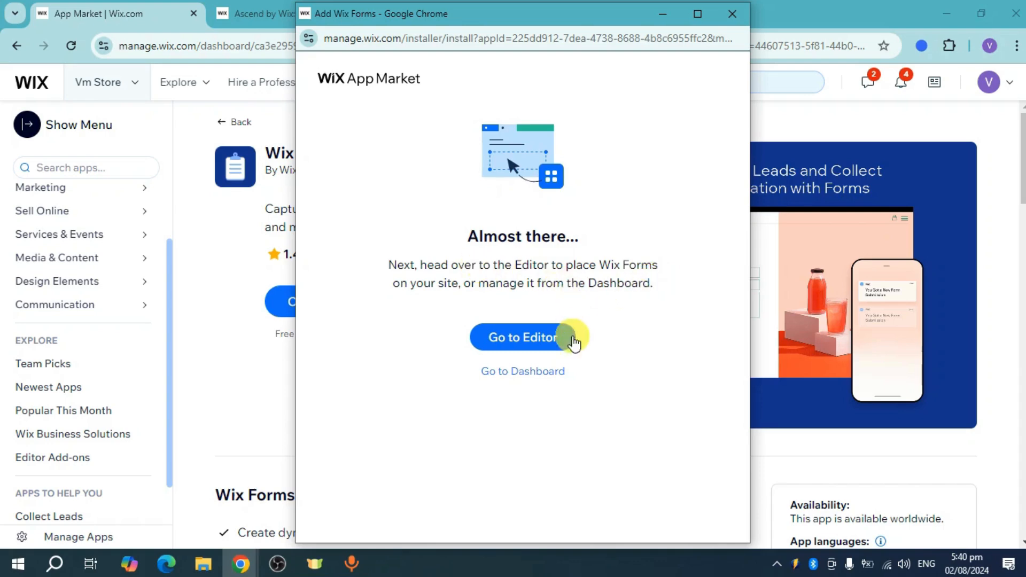
left_click(522, 338)
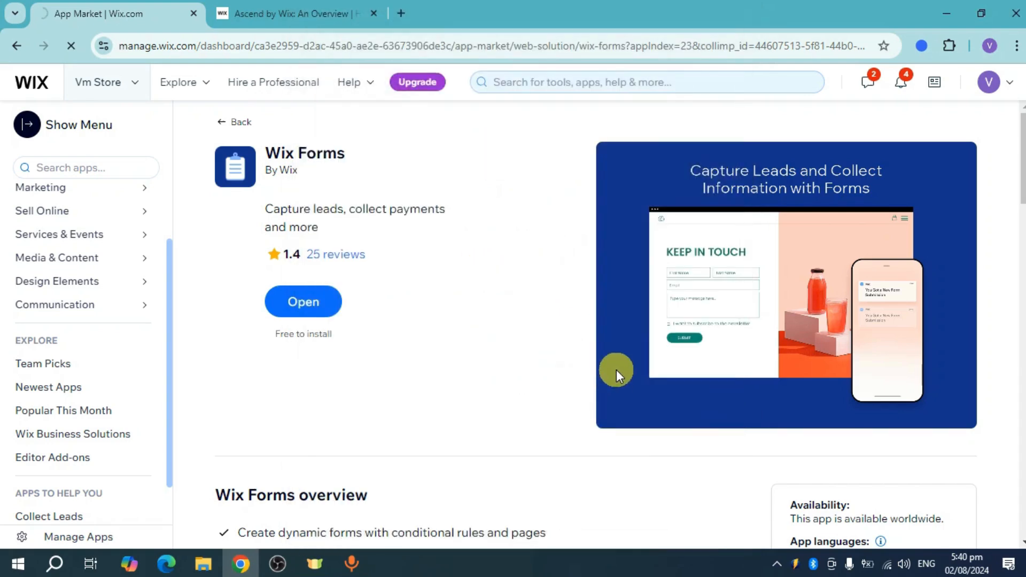
Step: Open the installed Wix Forms app from its App Market page
left_click(303, 301)
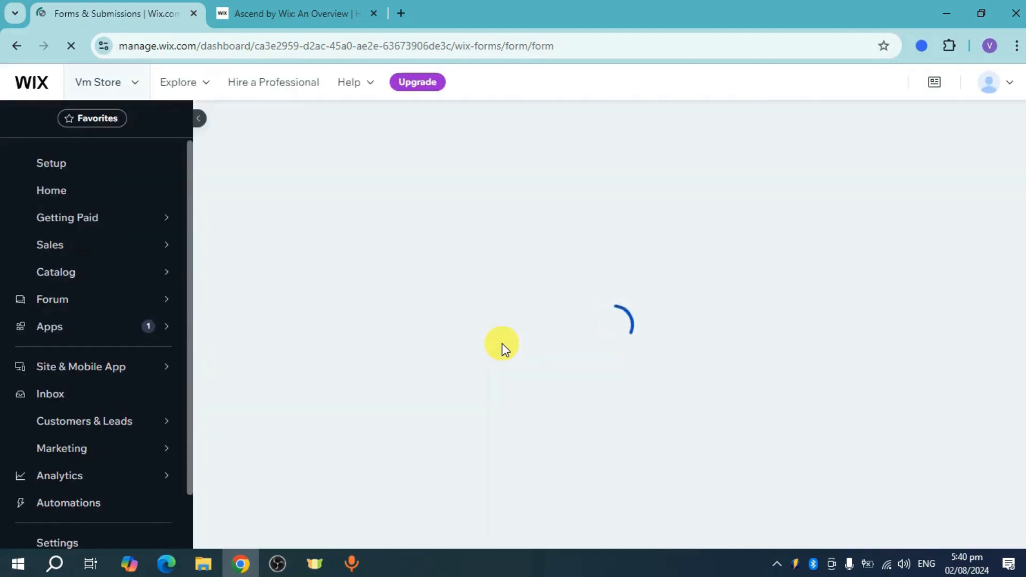
mouse_move(428, 340)
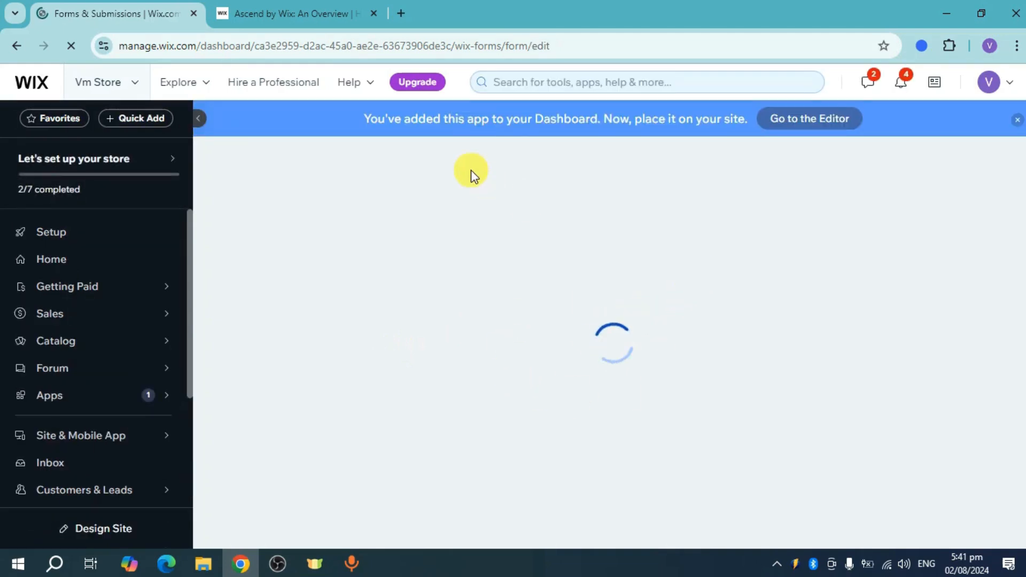
mouse_move(680, 134)
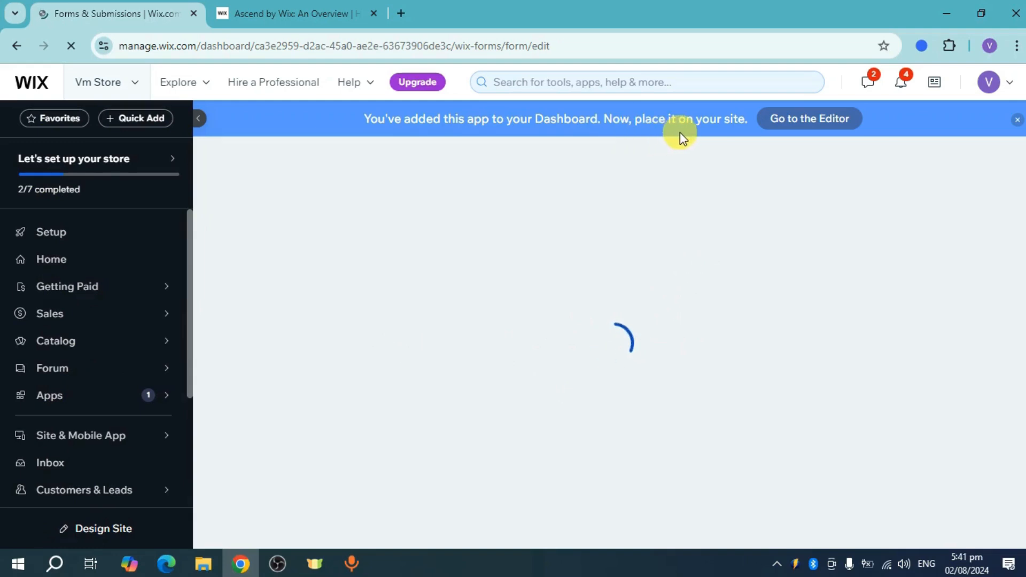
mouse_move(624, 226)
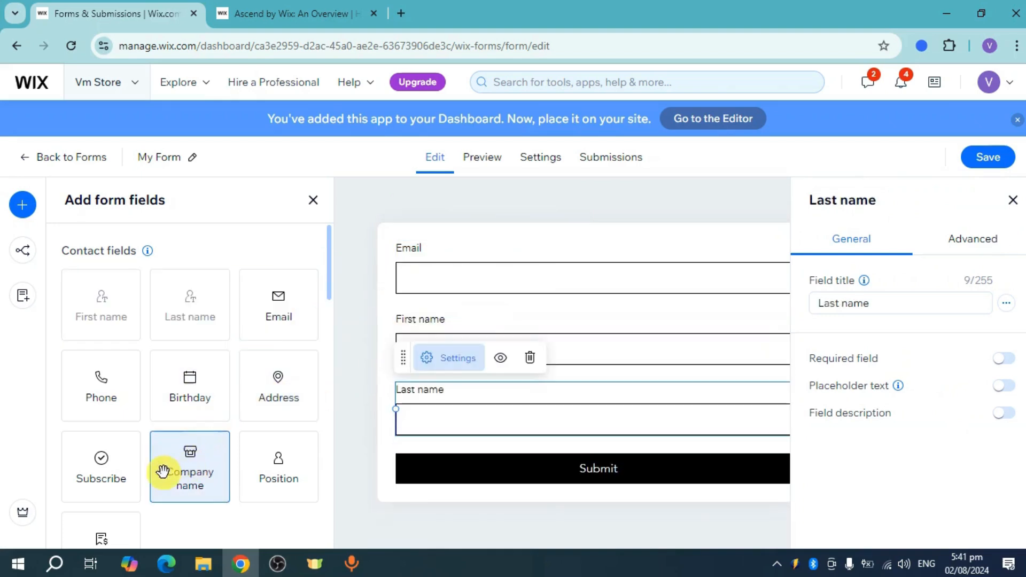
Step: Add a newsletter subscribe checkbox, save the form, and briefly check the Help Center tab
left_click(101, 467)
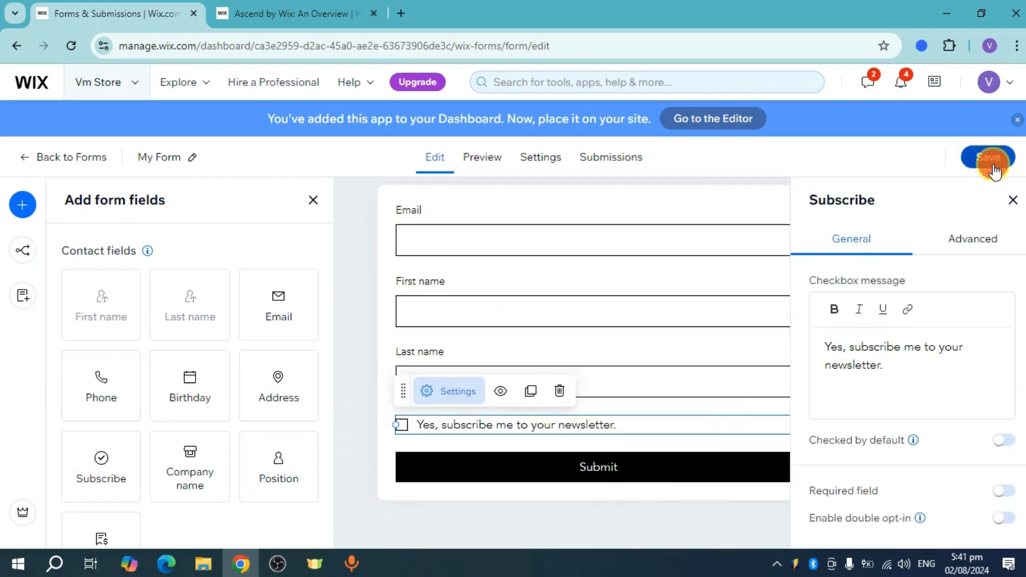
left_click(987, 157)
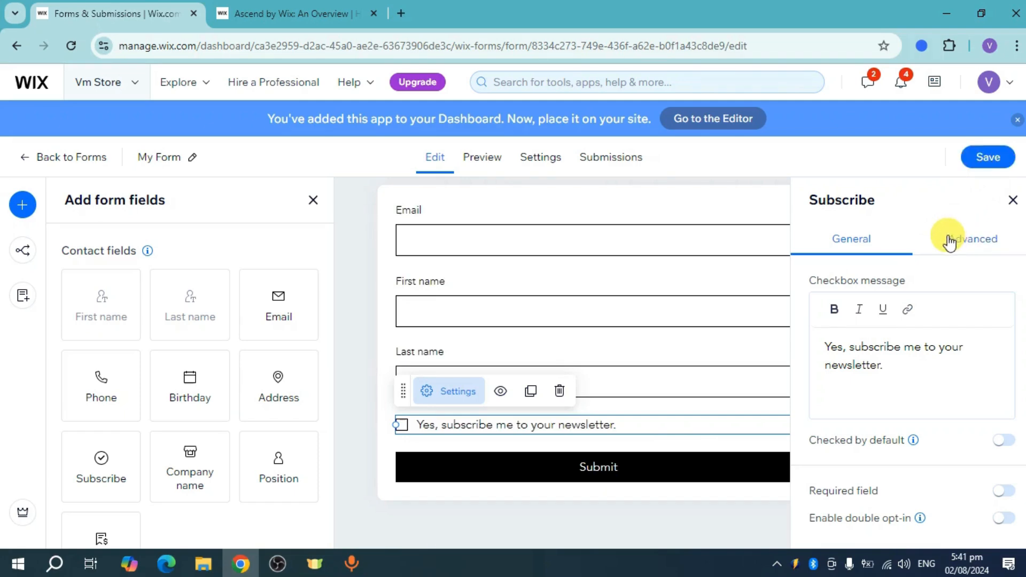
left_click(295, 13)
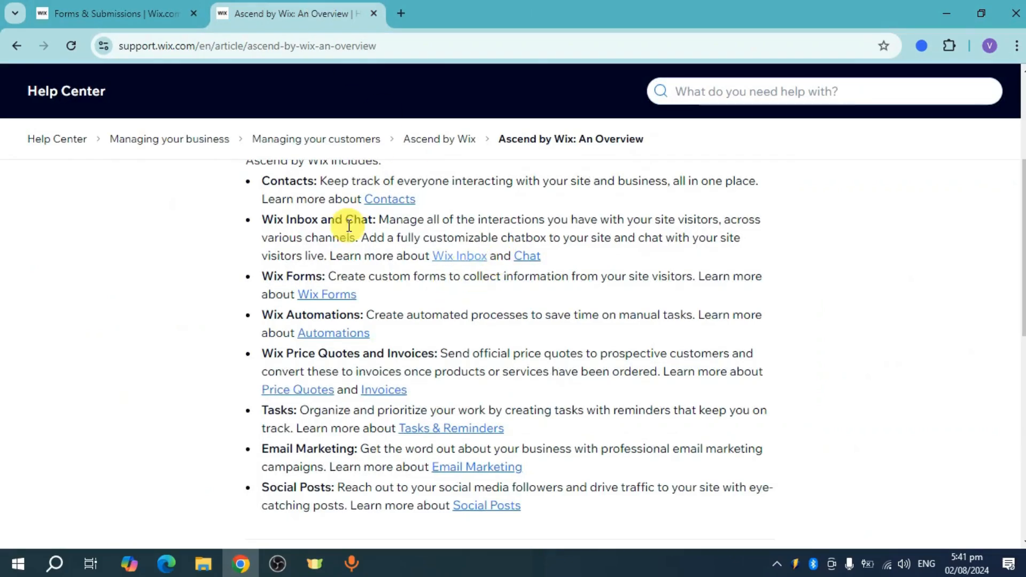
left_click(111, 13)
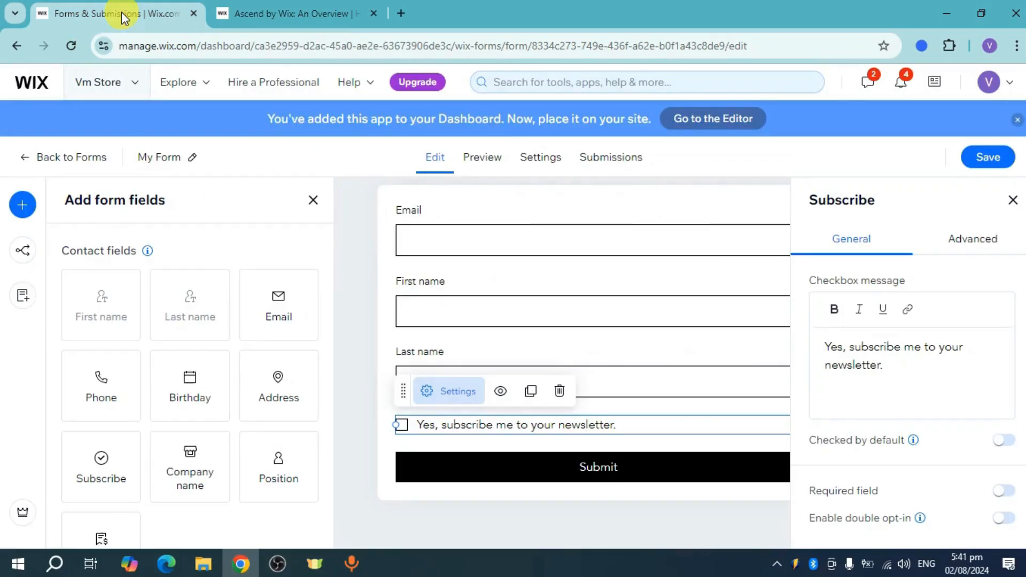